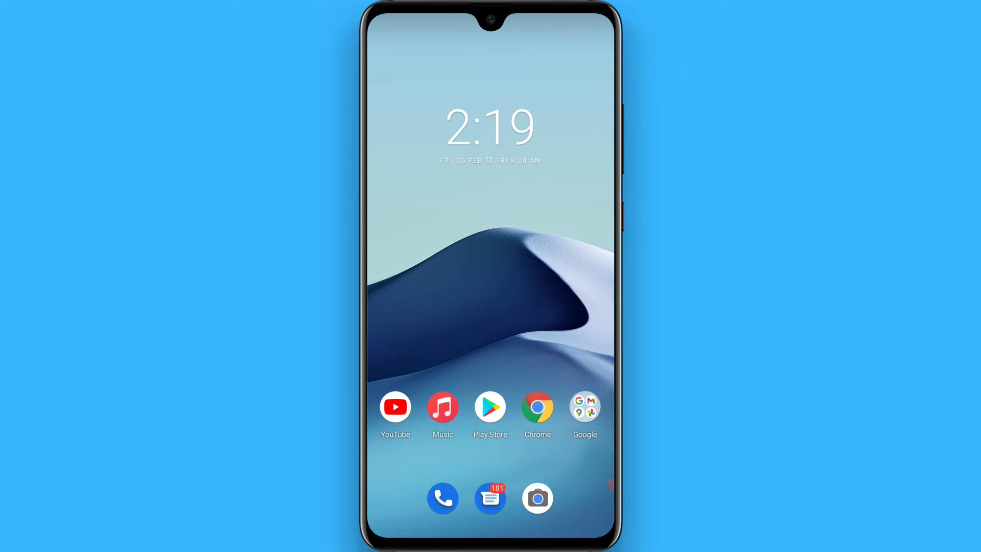
Step: Launch Chrome and search Google for 'discord bot' via the address-bar suggestion
click(537, 407)
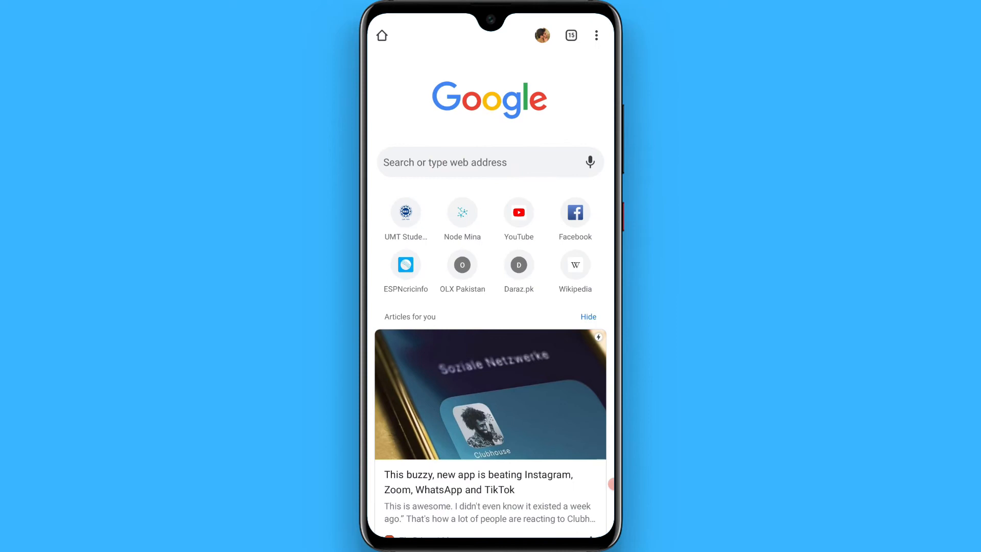
text(dic)
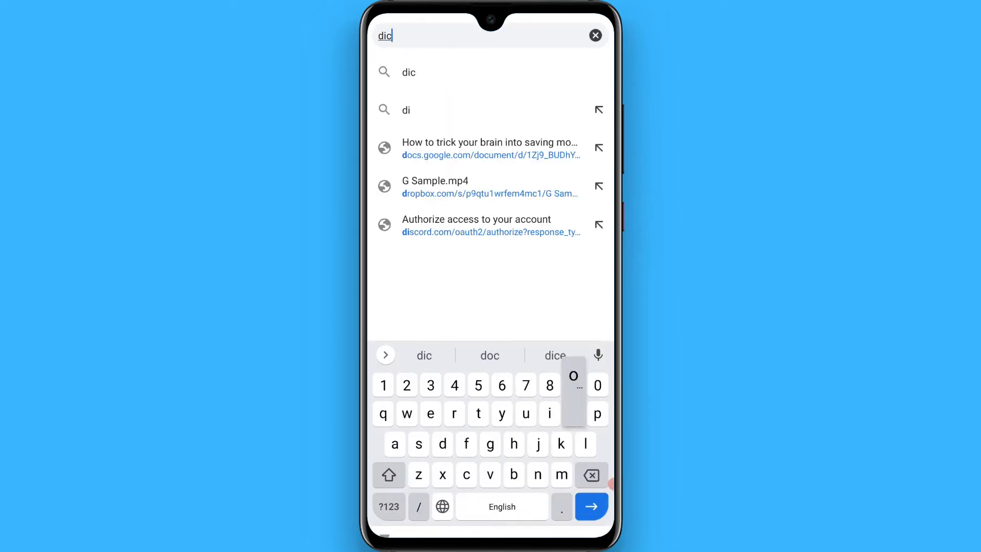
text(or)
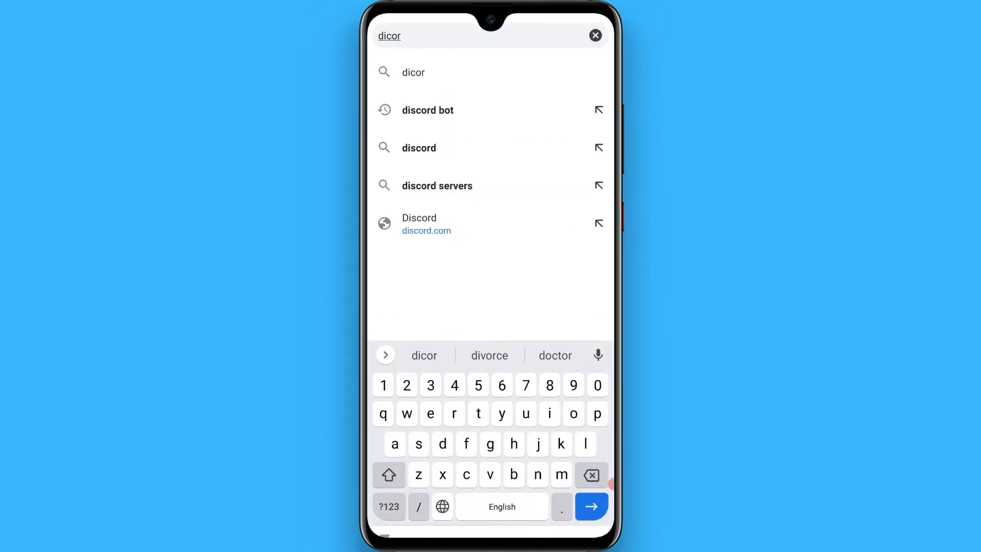
click(427, 110)
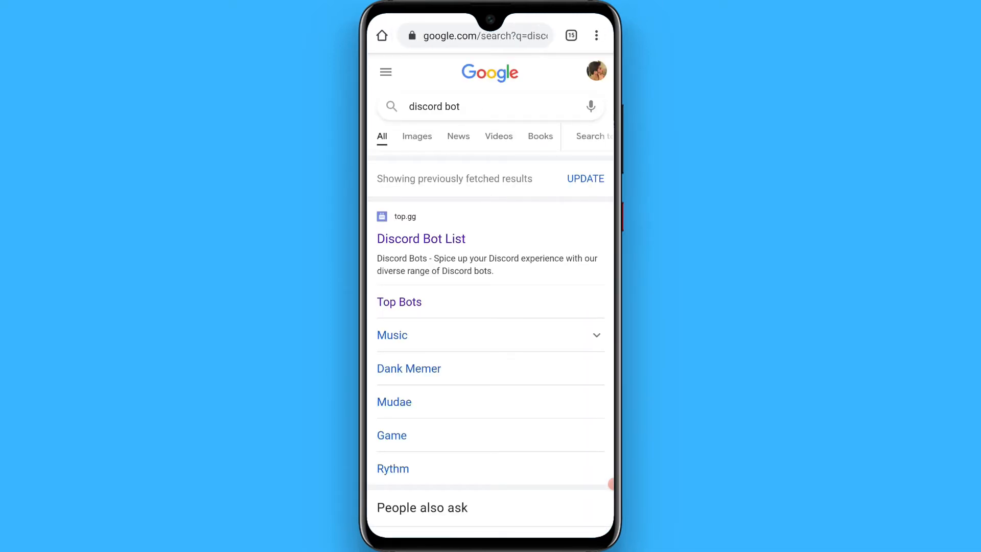
Step: From the top.gg Discord Bot List result, view the MEE6 bot and reach its dashboard server list
click(421, 239)
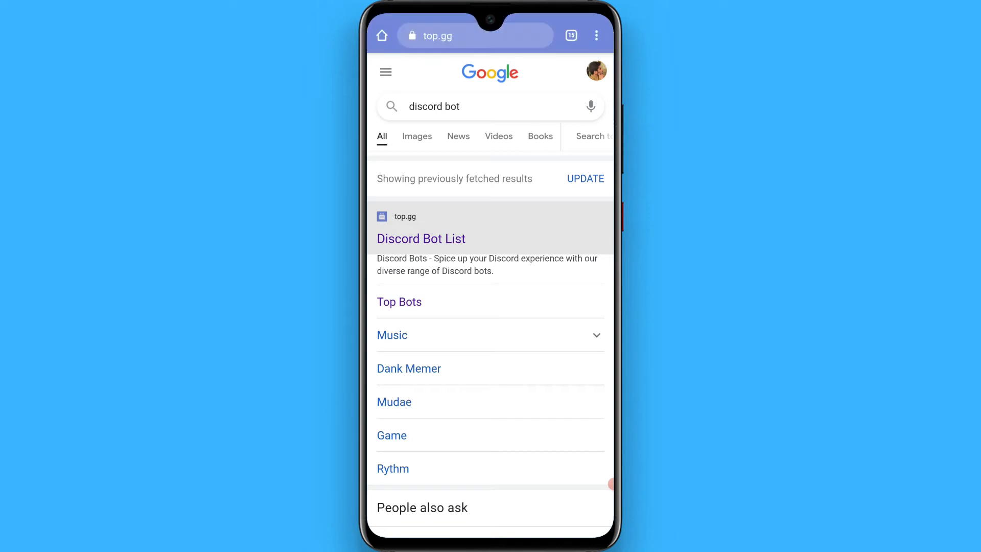
click(420, 239)
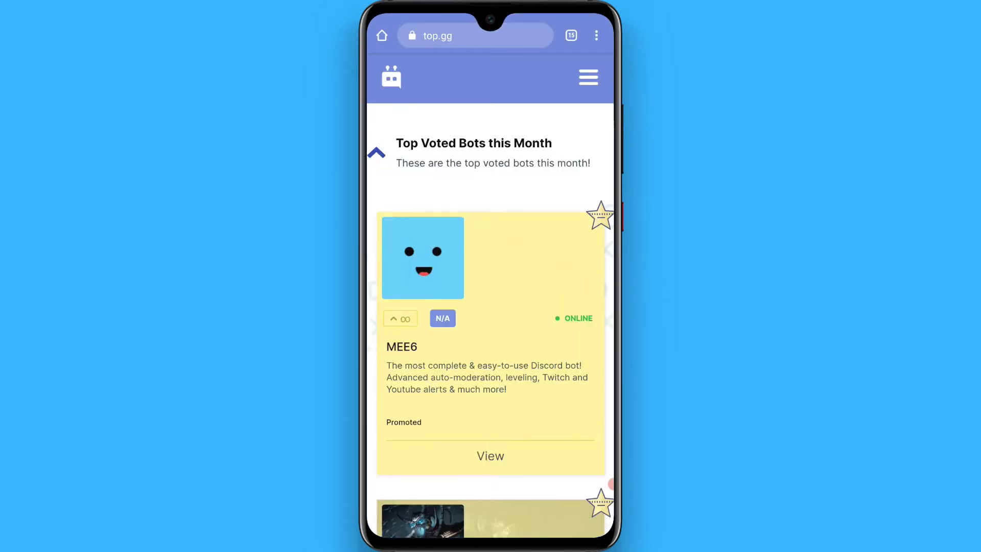
scroll(down, 3)
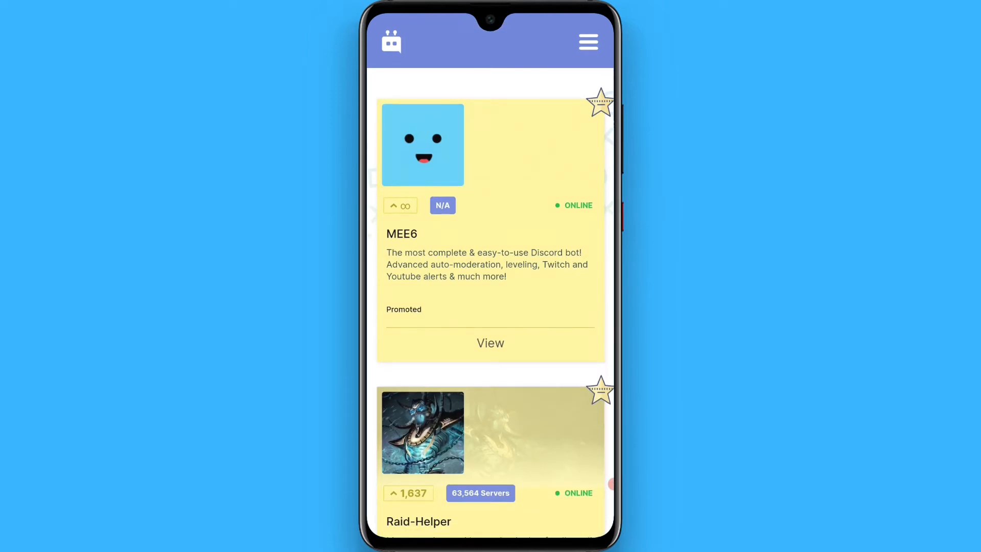
click(491, 343)
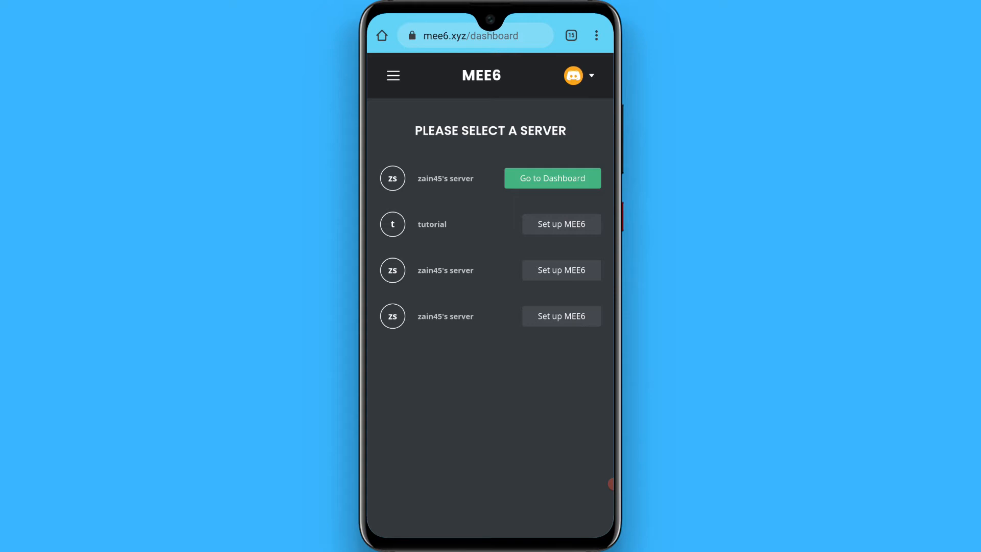
Step: Choose 'Set up MEE6' for the tutorial server, reaching Discord's authorization page
click(561, 223)
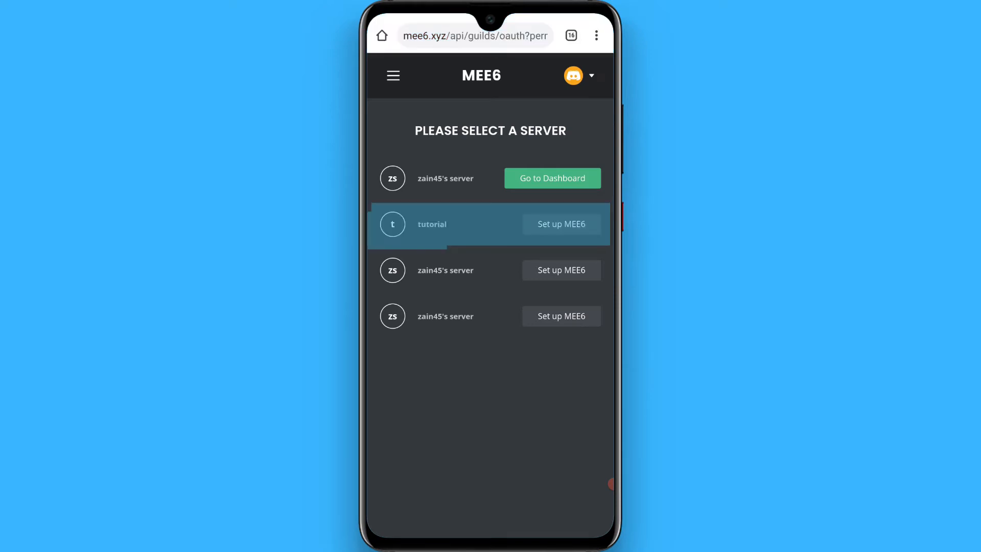
click(561, 224)
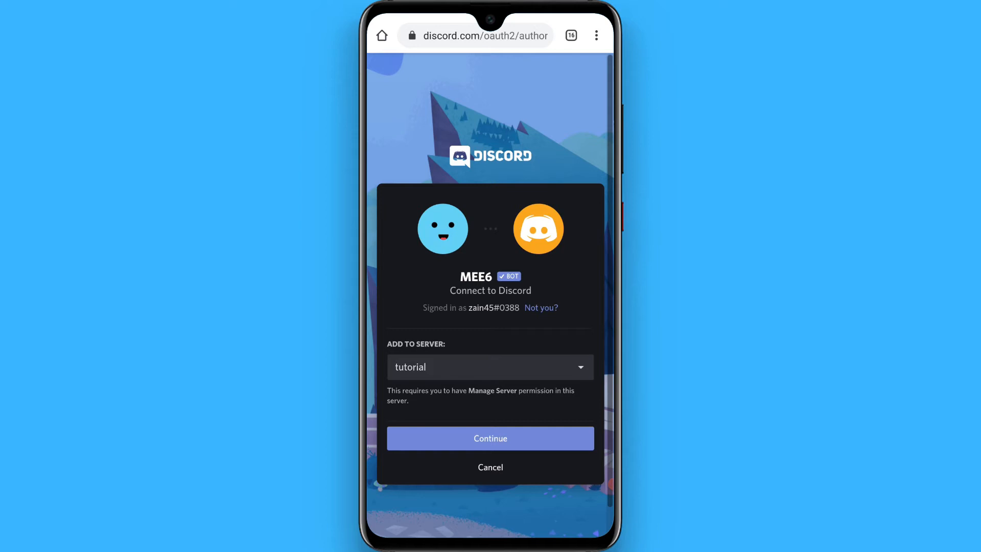
Step: Continue, authorize MEE6's listed permissions on tutorial and tick the 'I'm not a robot' check
click(490, 438)
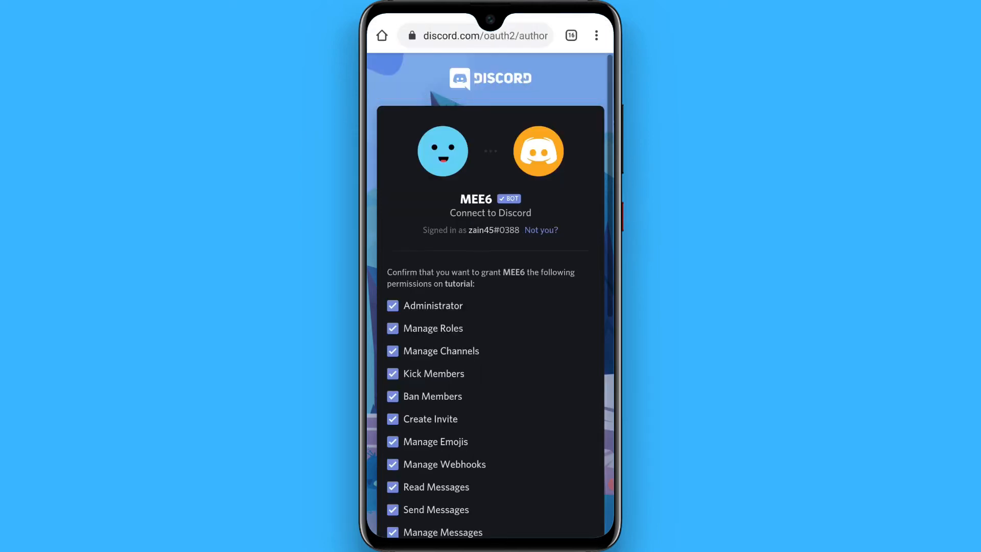
scroll(down, 3)
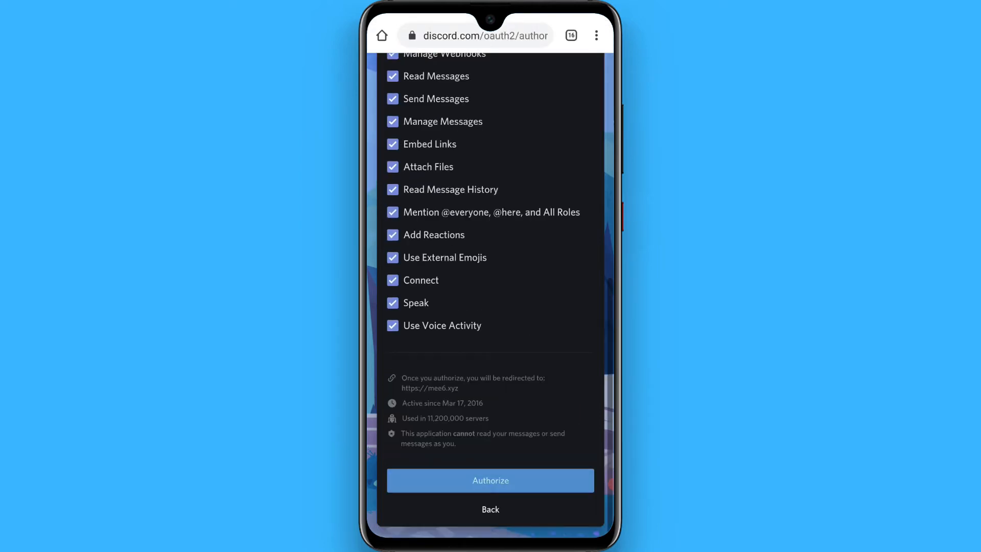
click(490, 480)
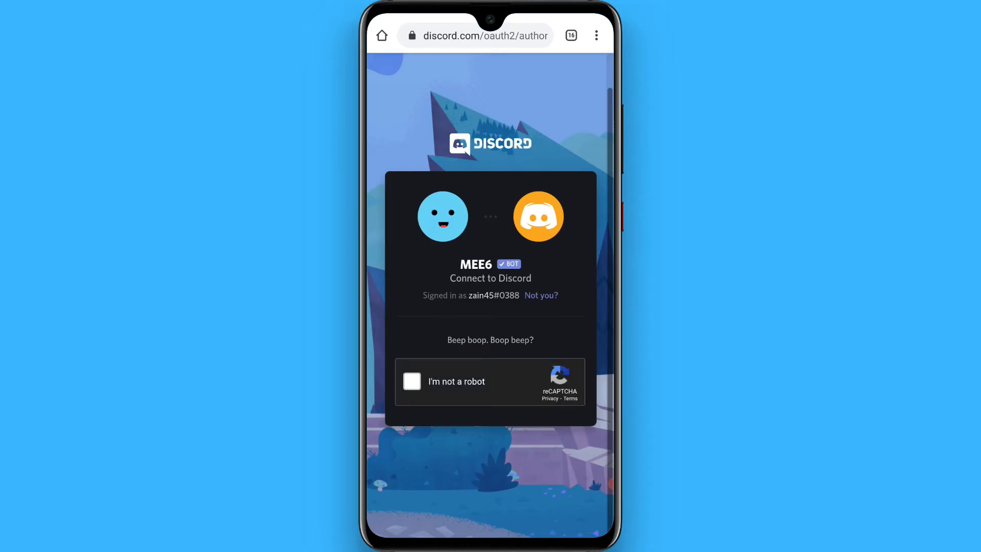
click(411, 381)
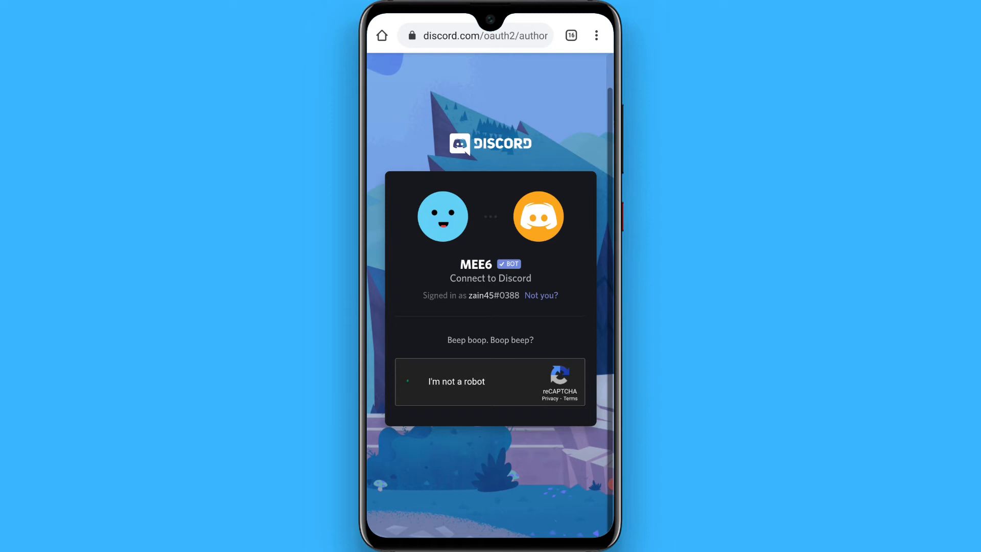
click(415, 381)
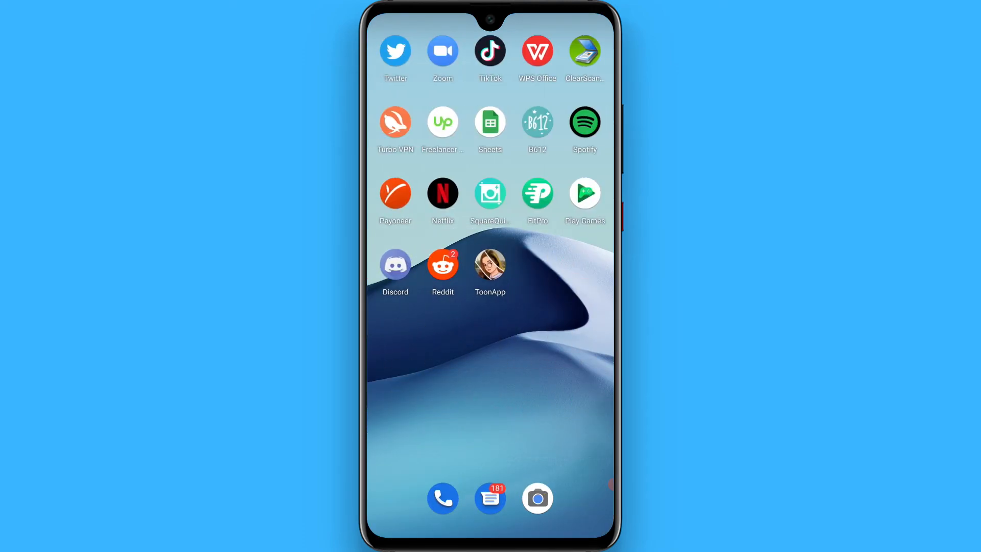
Step: Launch the Discord app and bring up the server drawer for the tutorial server
click(394, 263)
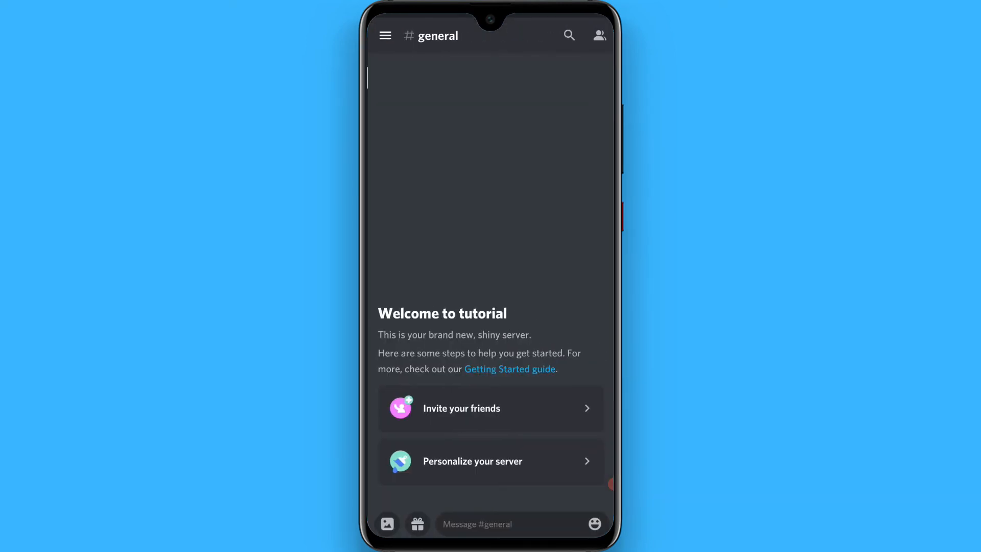
click(384, 36)
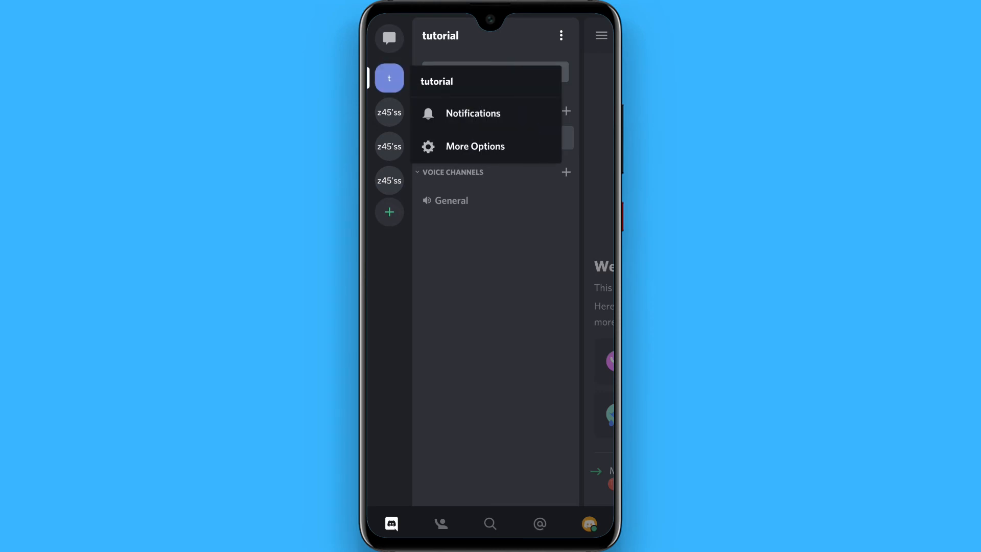
Step: Go through More Options to the tutorial server's Settings and its Roles list under User Management
click(474, 146)
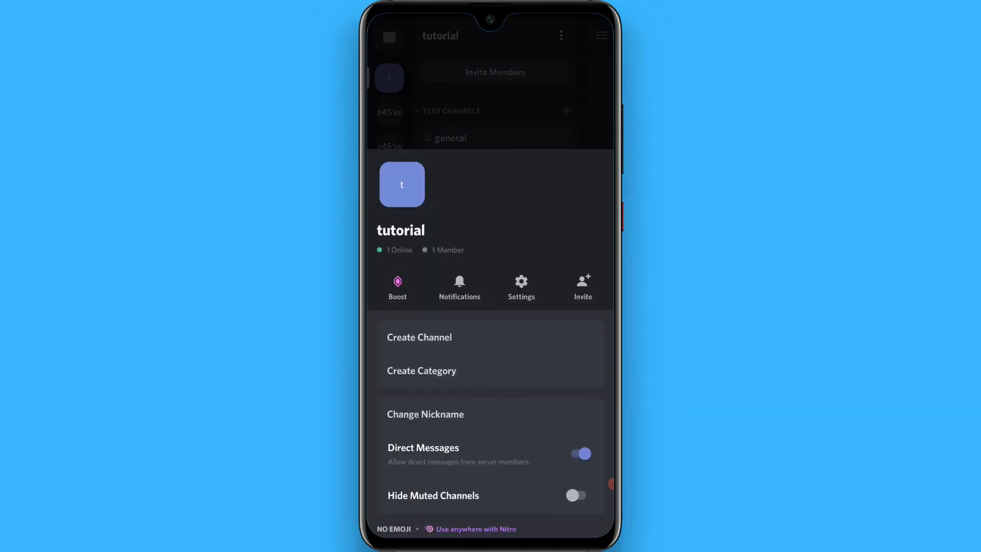
scroll(down, 3)
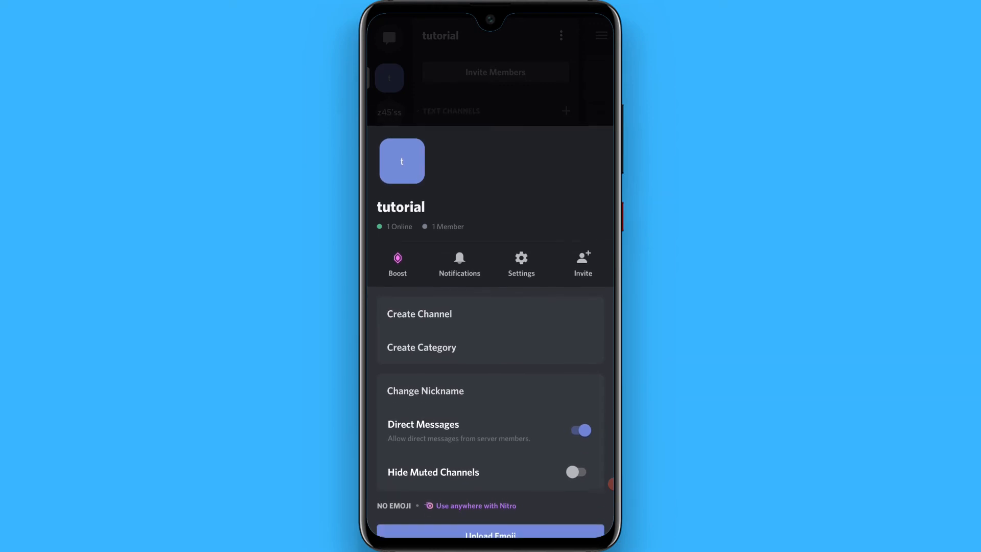
click(521, 262)
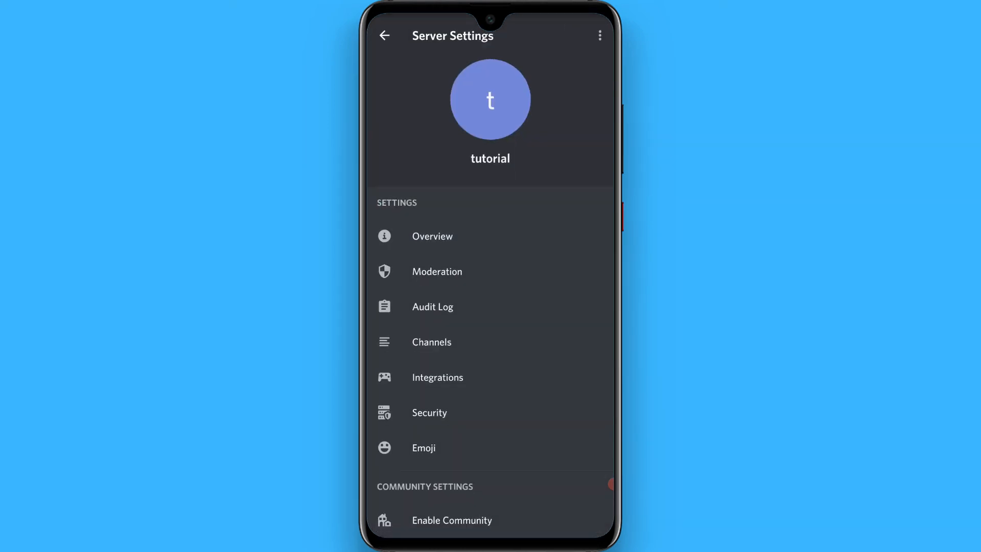
scroll(down, 3)
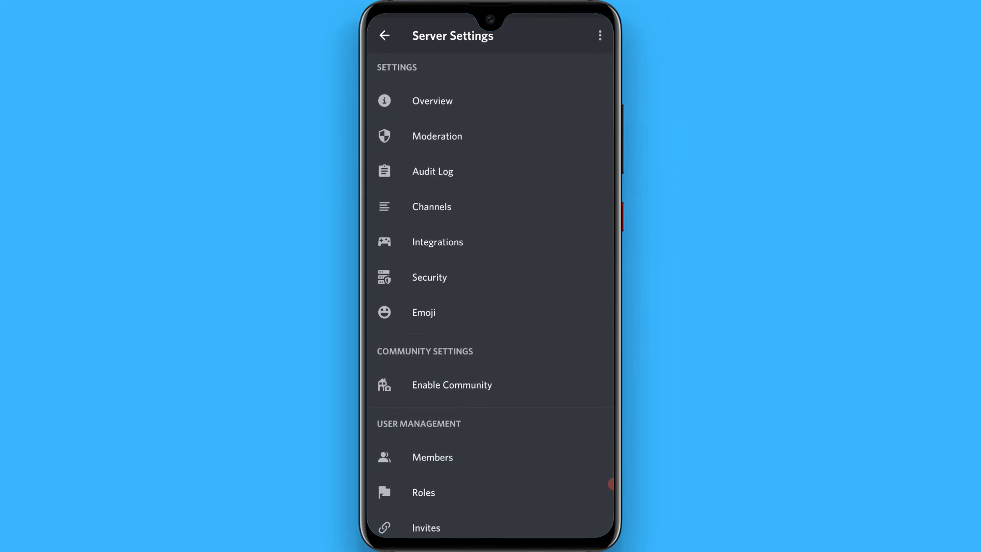
scroll(down, 3)
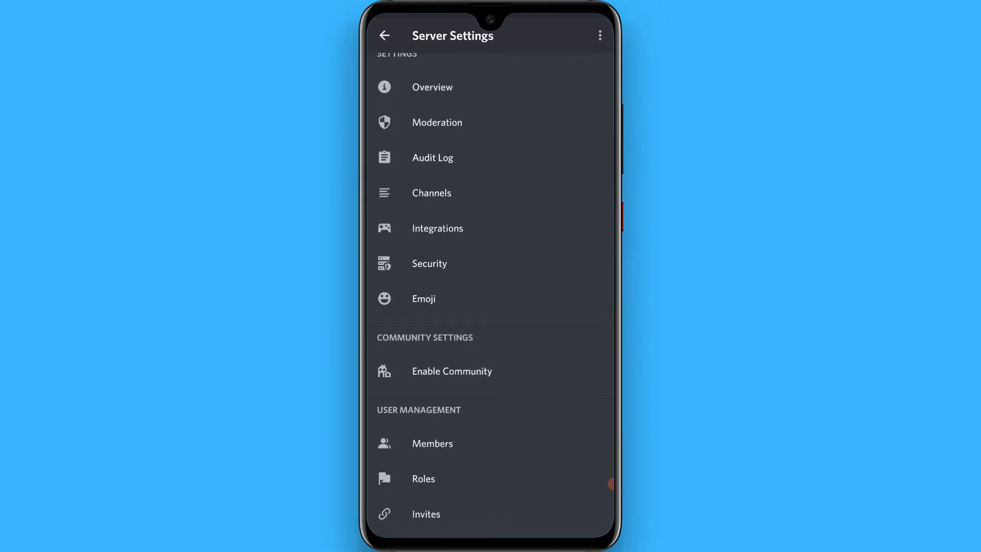
click(422, 478)
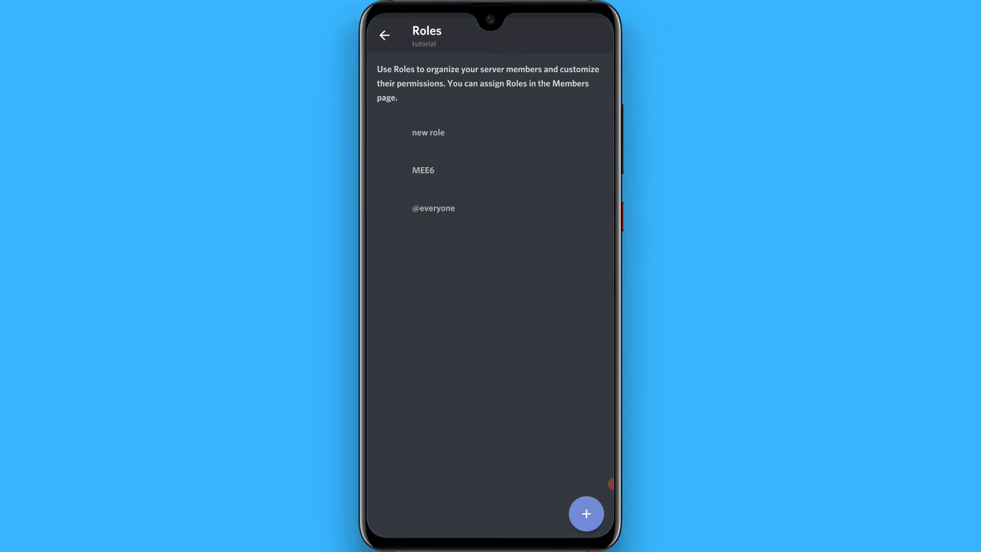
Step: Look at a role, then switch back to the MEE6 dashboard Plugins page in Chrome
click(428, 132)
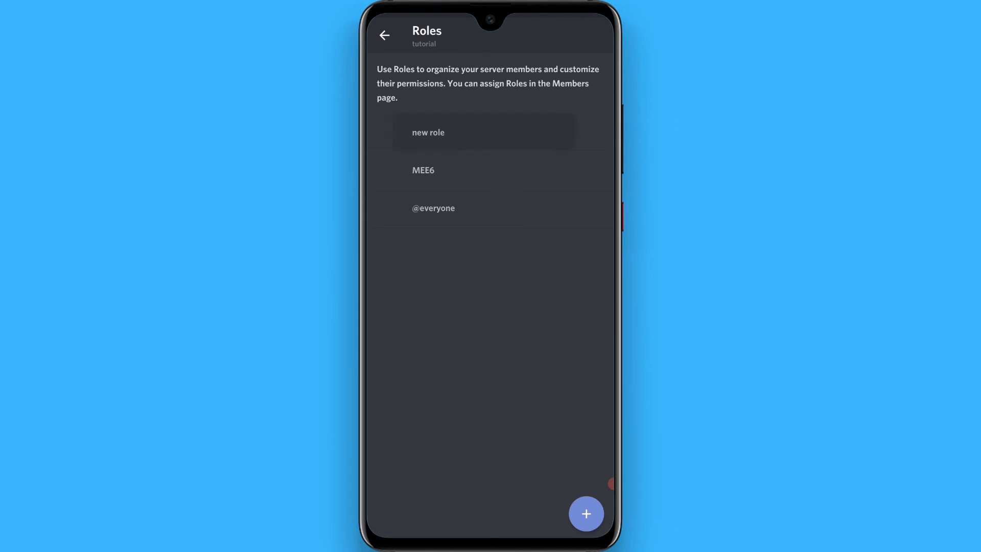
click(428, 132)
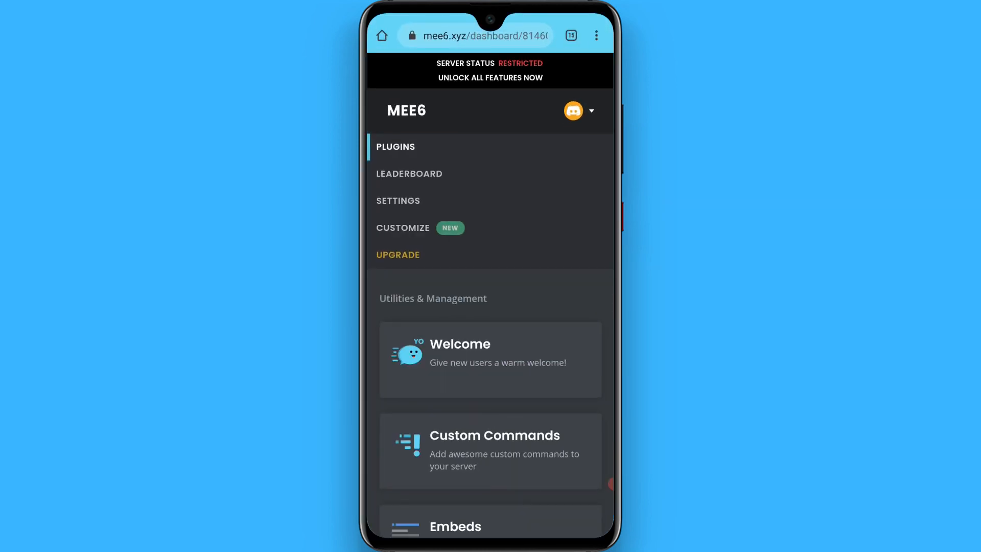
Step: Scroll the Plugins page down to the Welcome plugin card
scroll(down, 3)
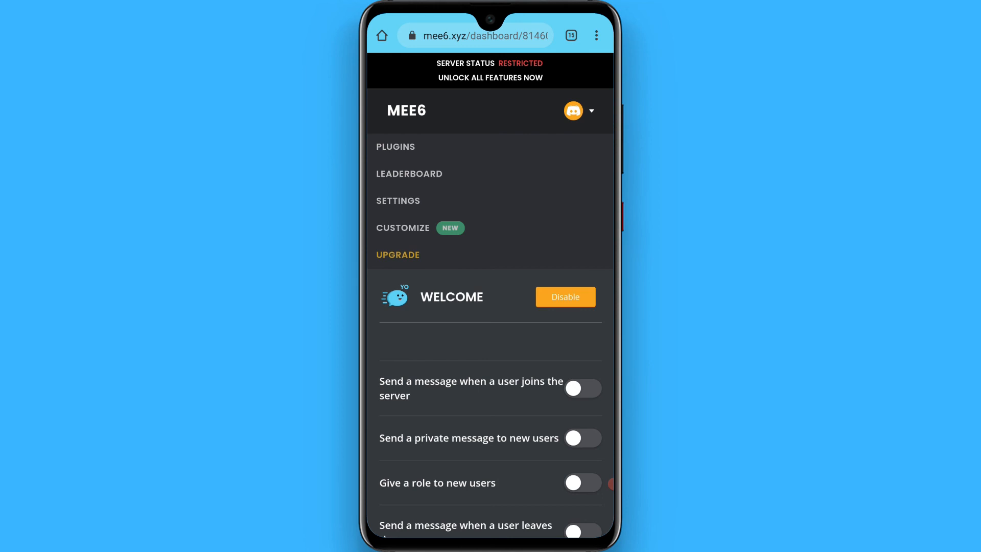
scroll(down, 3)
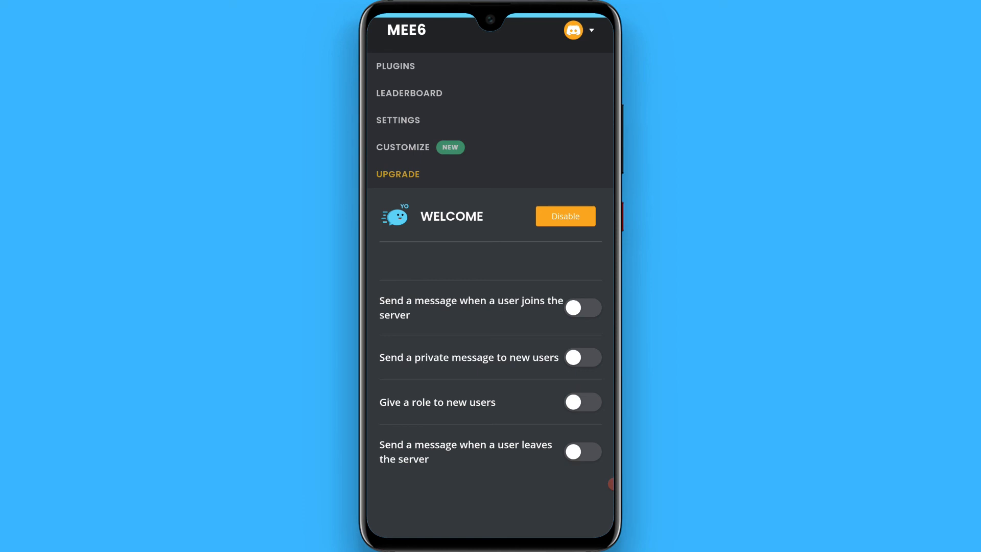
Step: Switch on 'Give a role to new users' in the Welcome plugin, revealing the roles-to-give field
click(582, 402)
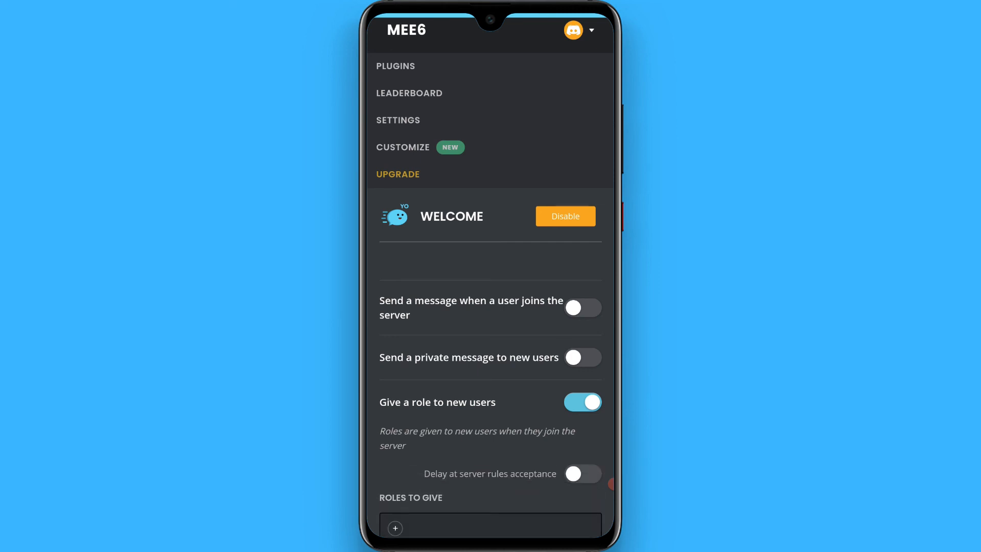
scroll(down, 3)
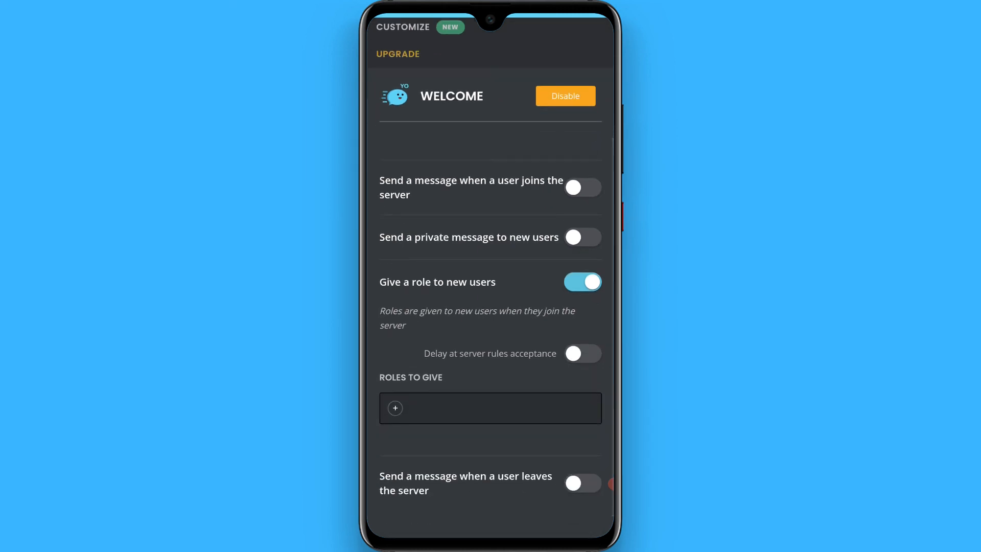